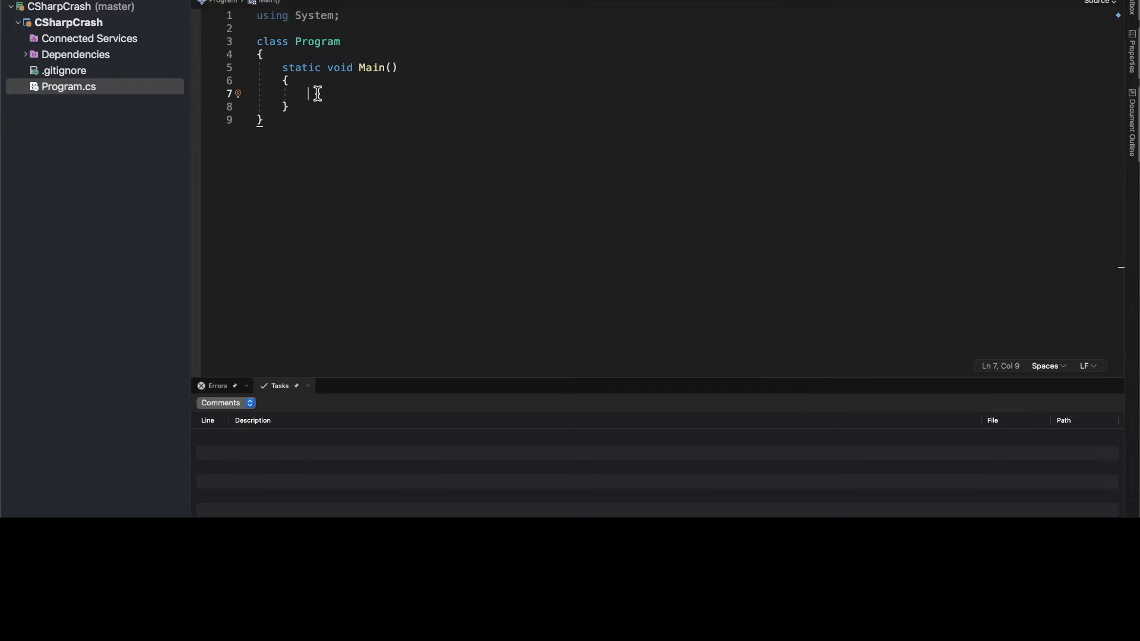
- Add a PrintToConsole(); call in Main and an empty static void PrintToConsole() { } below
text(Pr)
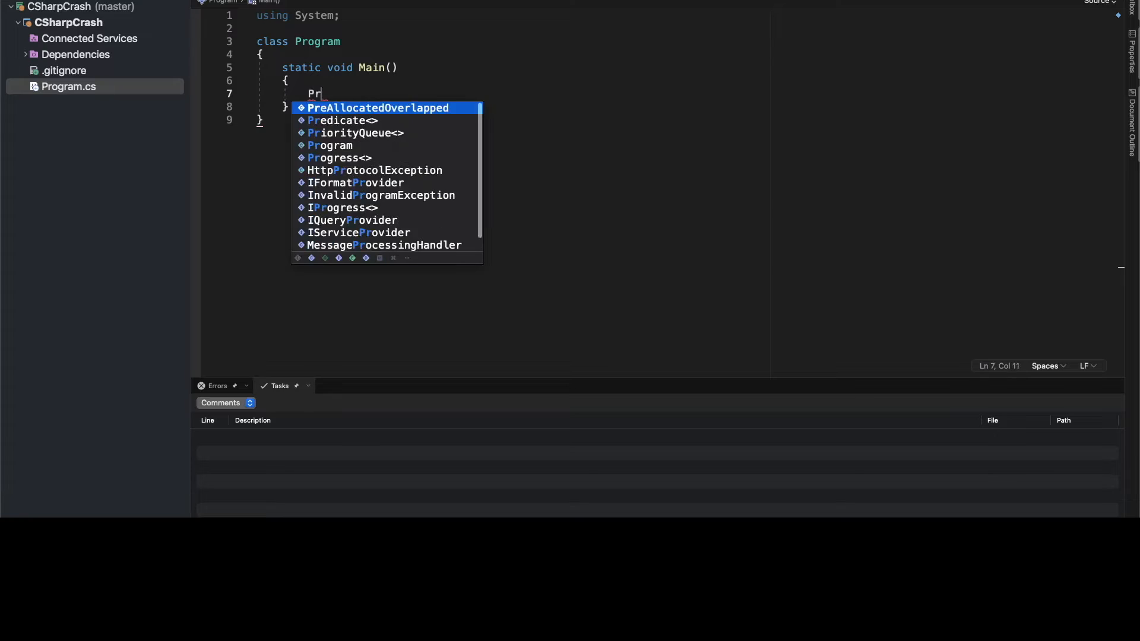
text(intToConsole();)
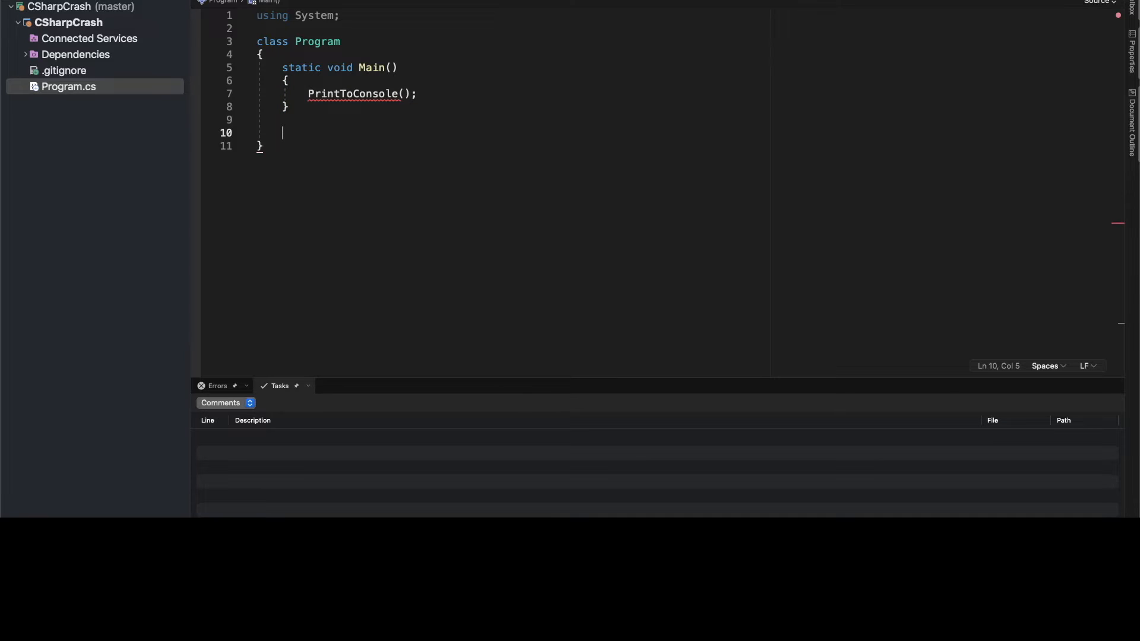
text(st)
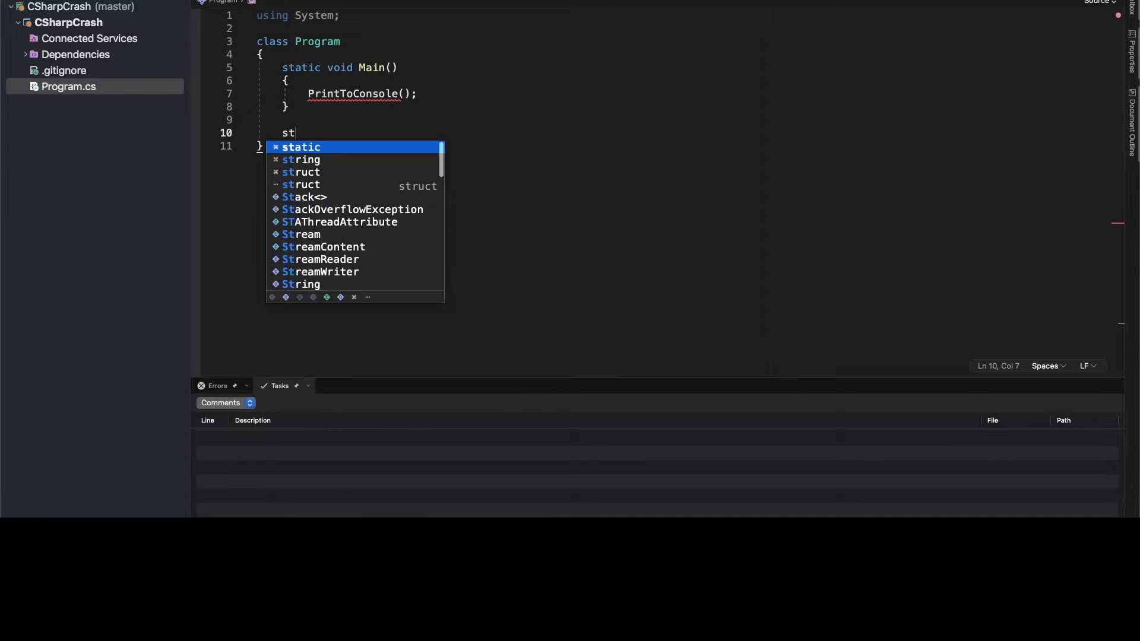
text(atic)
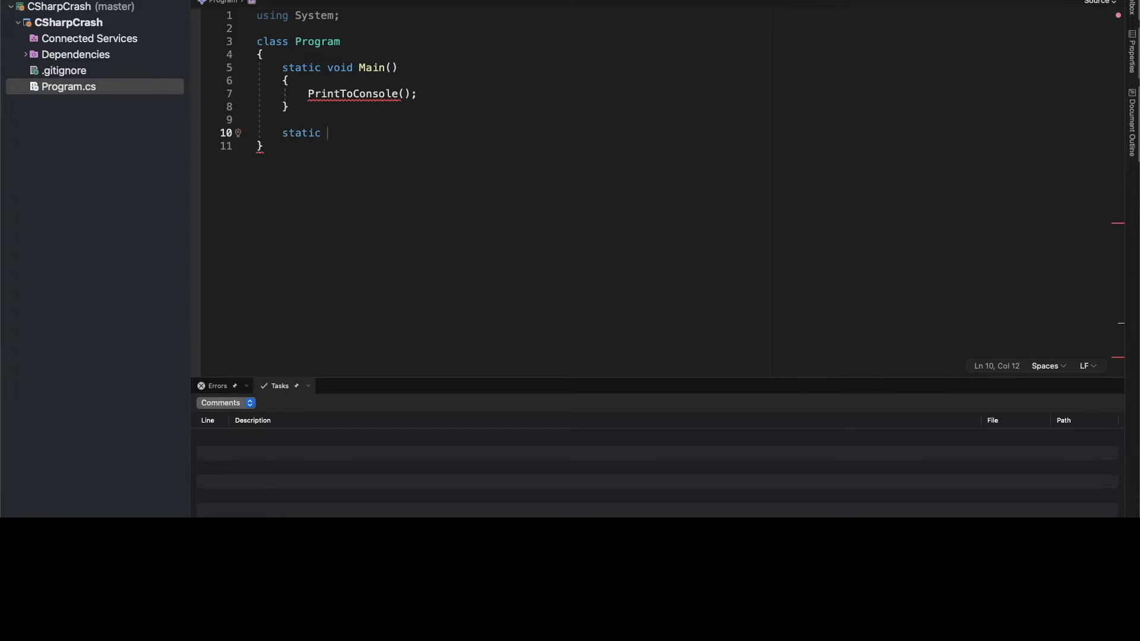
text(void)
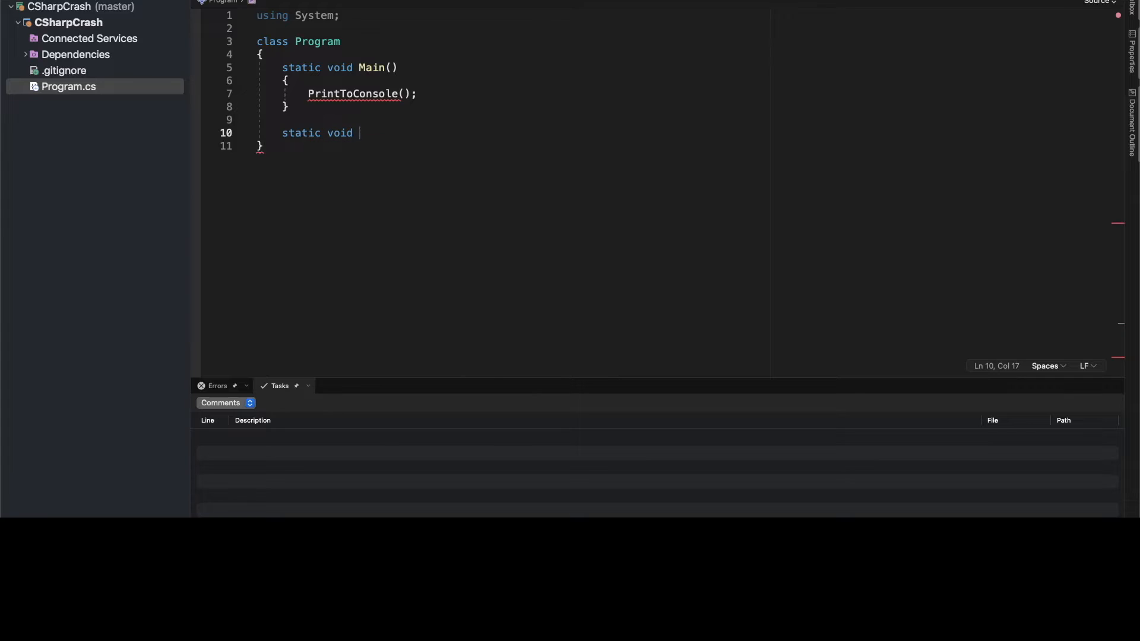
text(PrintToC)
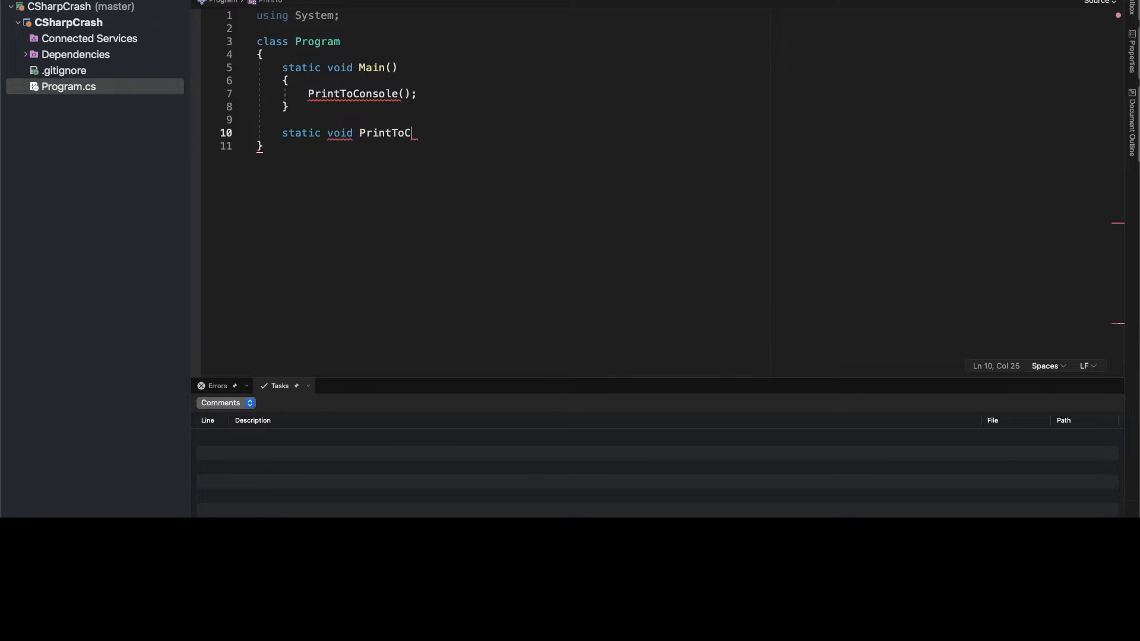
text(onsole() { })
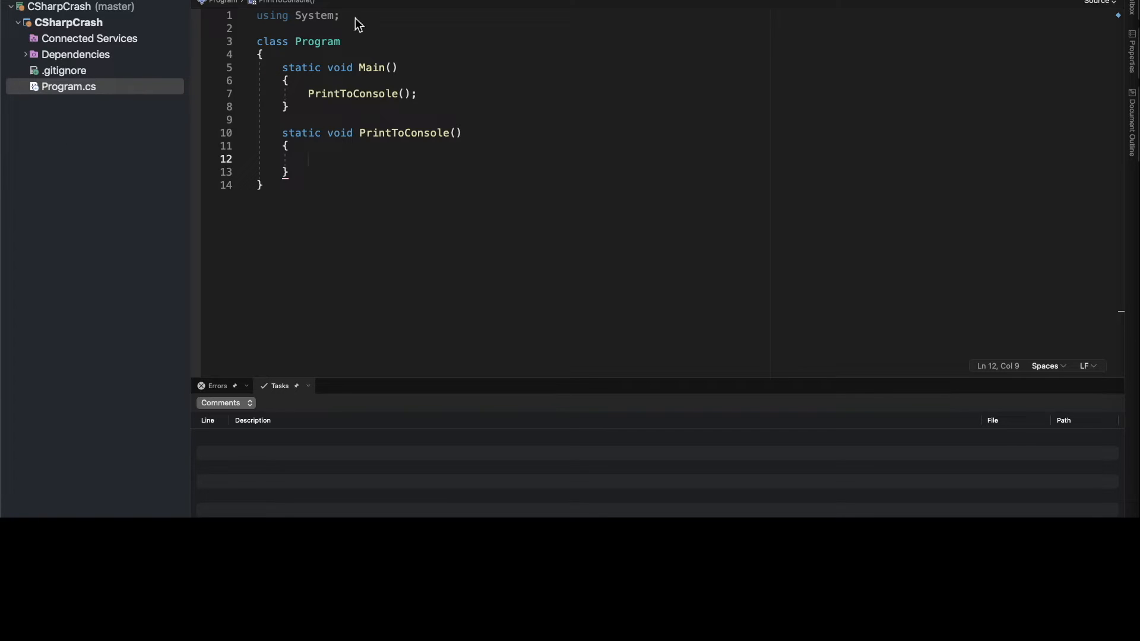
mouse_move(355, 171)
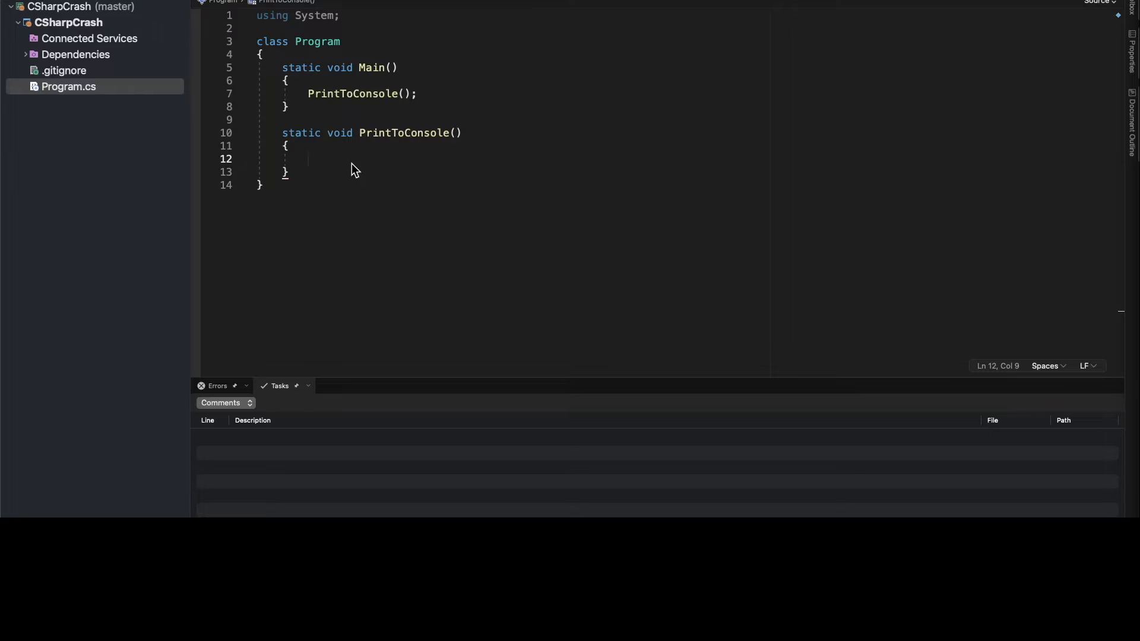
mouse_move(394, 160)
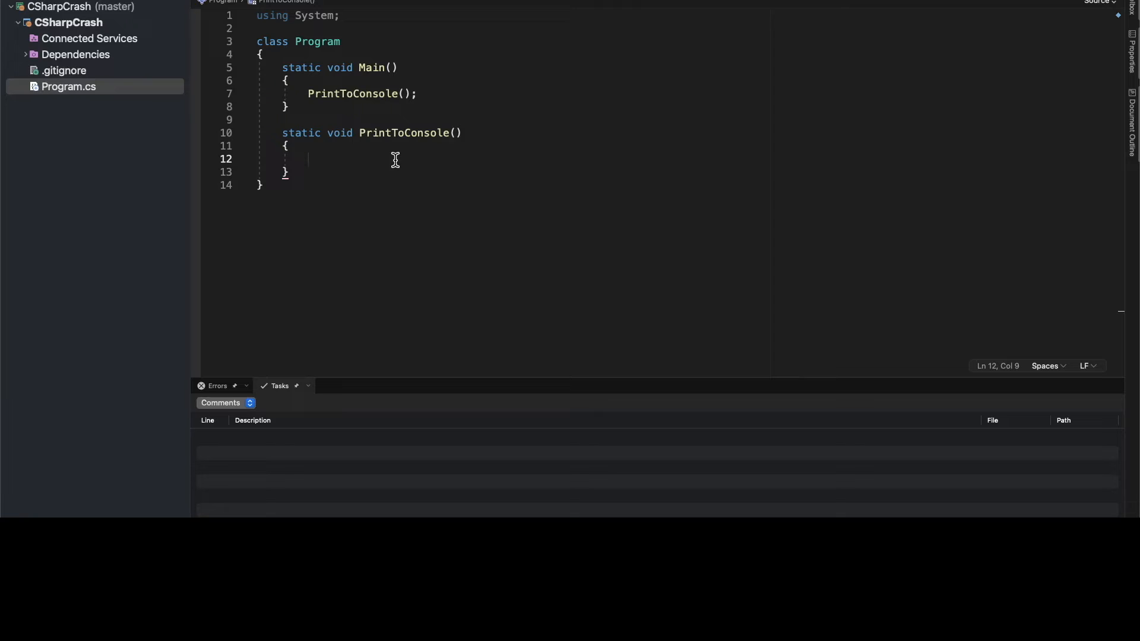
- Add a System.Console.WriteLine("") call with an empty string inside PrintToConsole
text(S)
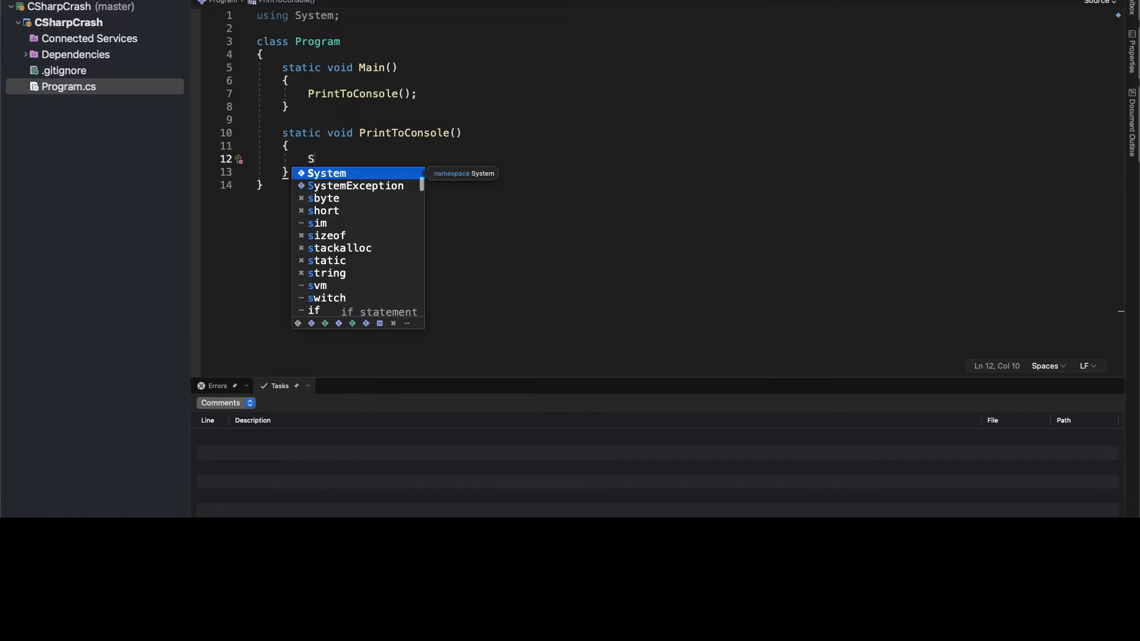
text(ystem.)
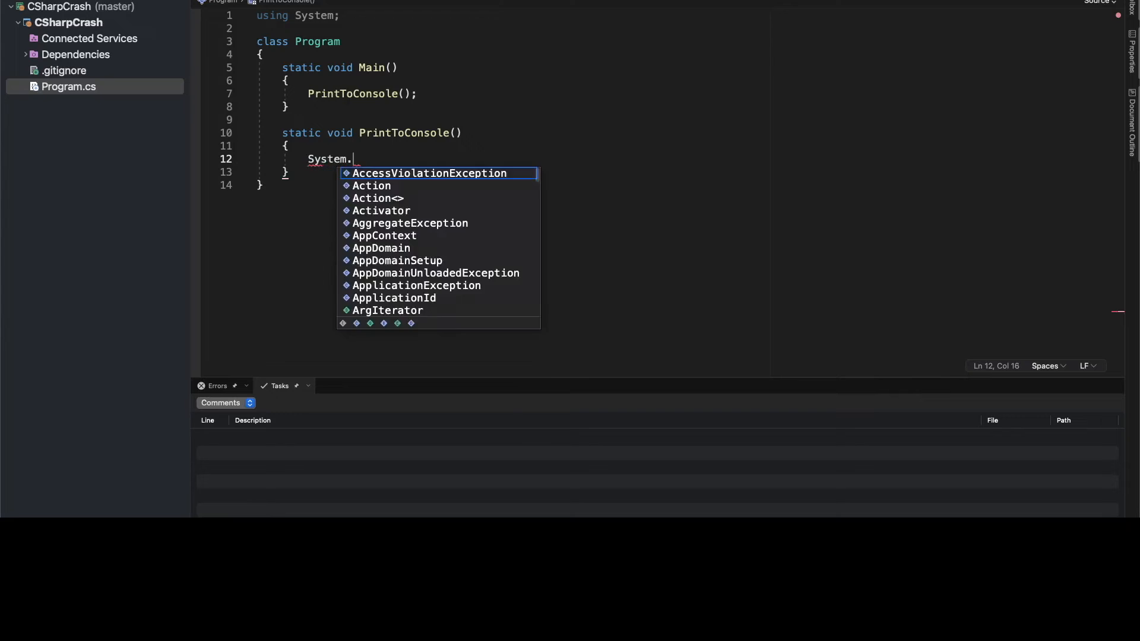
text(Conso)
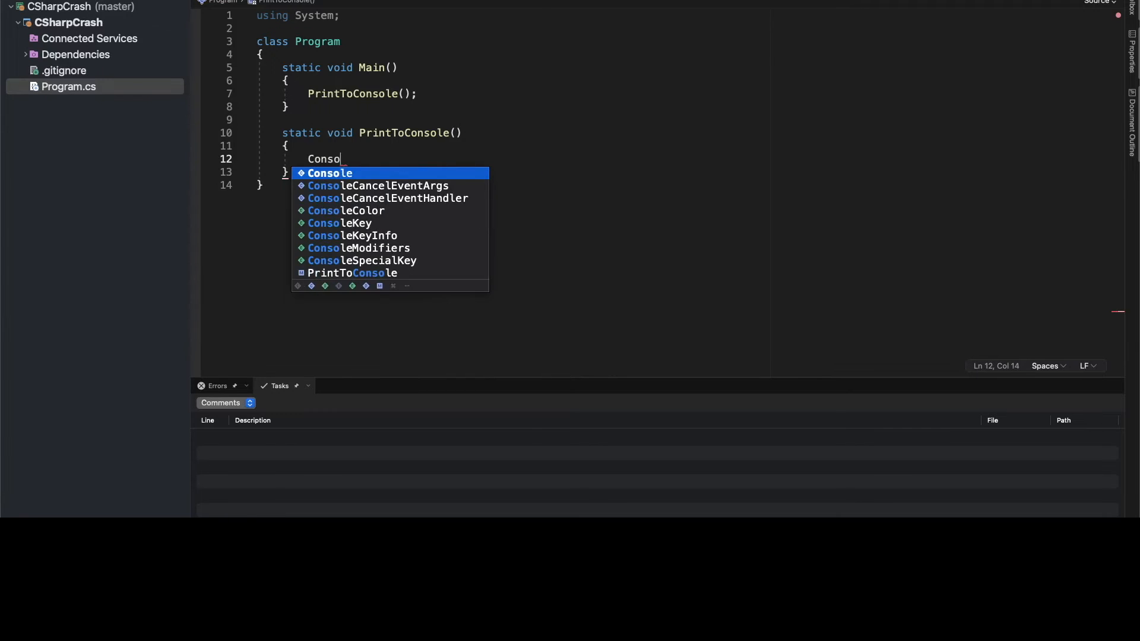
text(.)
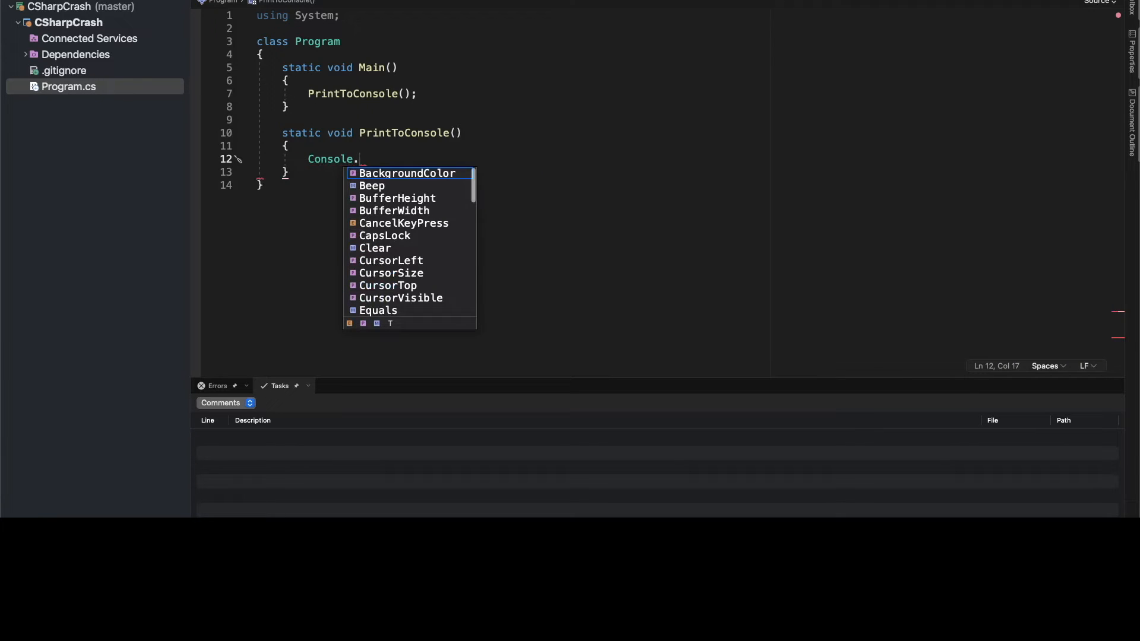
text(Wri)
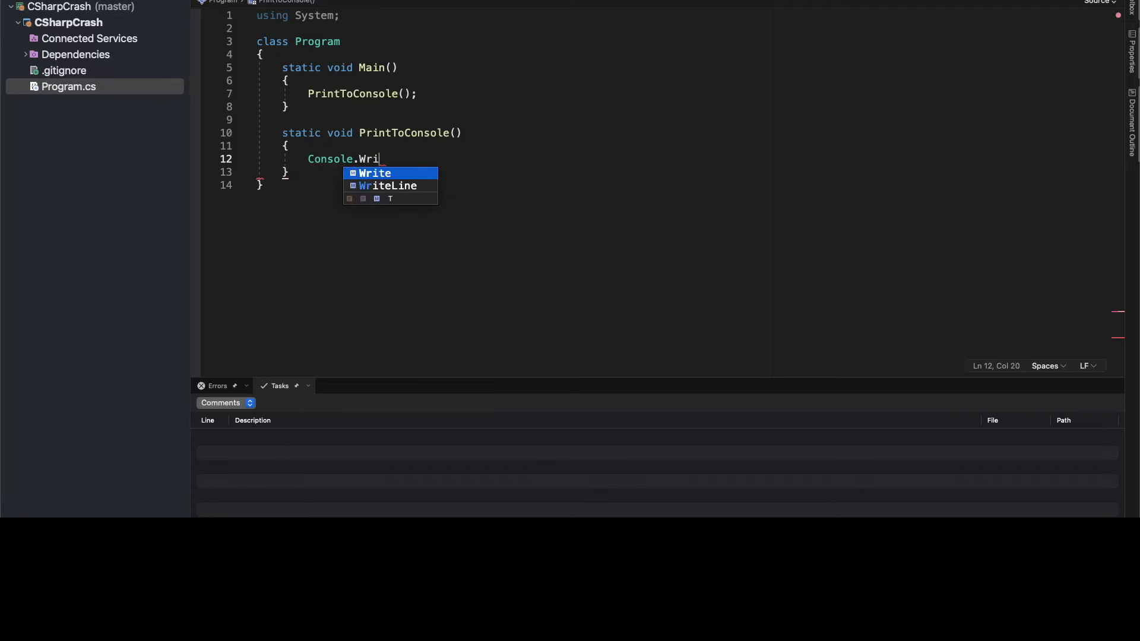
text(teLin)
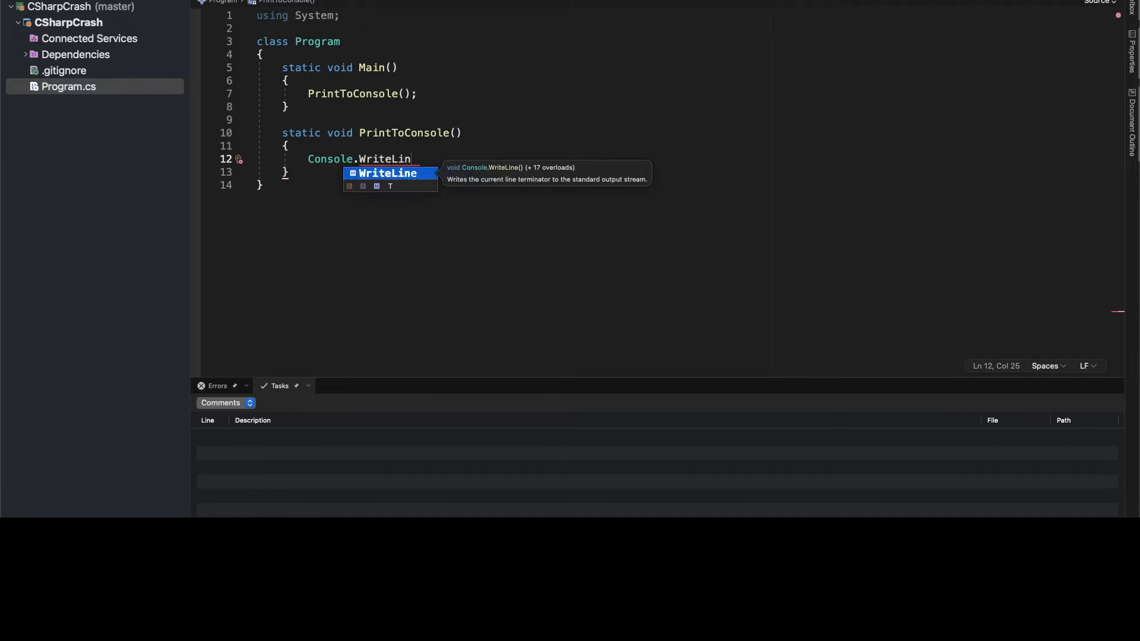
key(Tab)
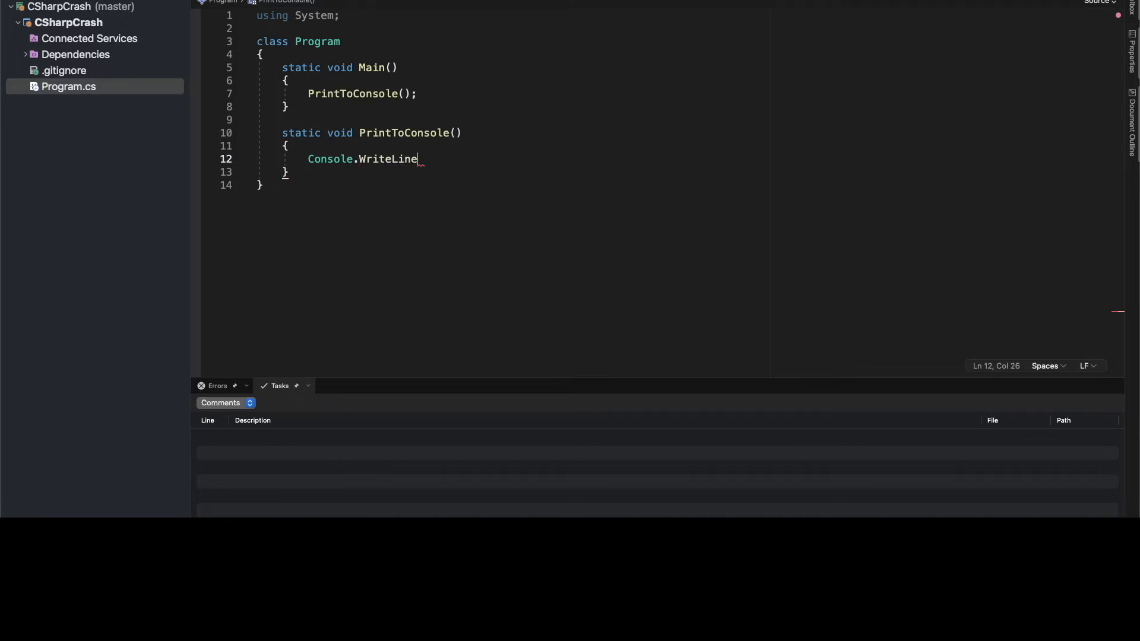
text(();)
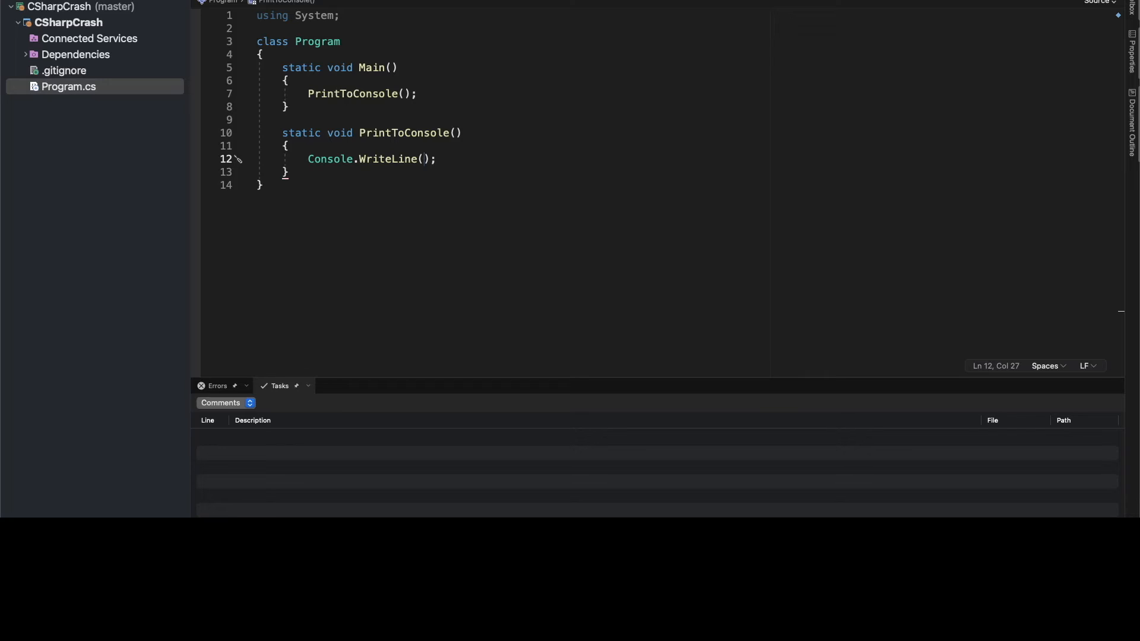
text("")
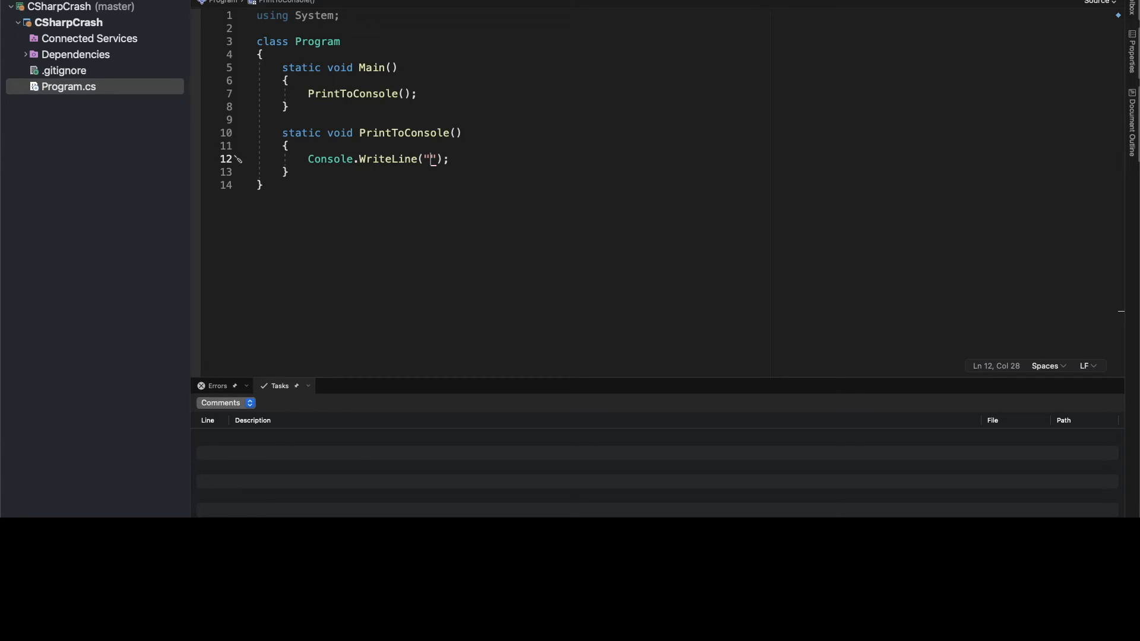
- Enter Hello, World! as the WriteLine string argument
text(Hel)
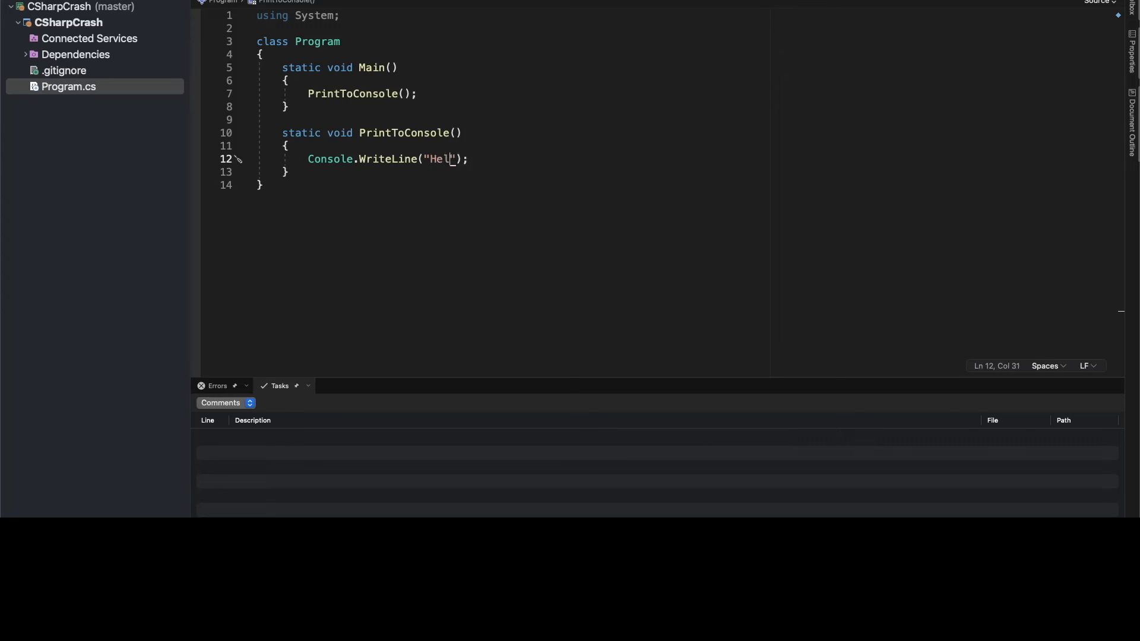
text(lo)
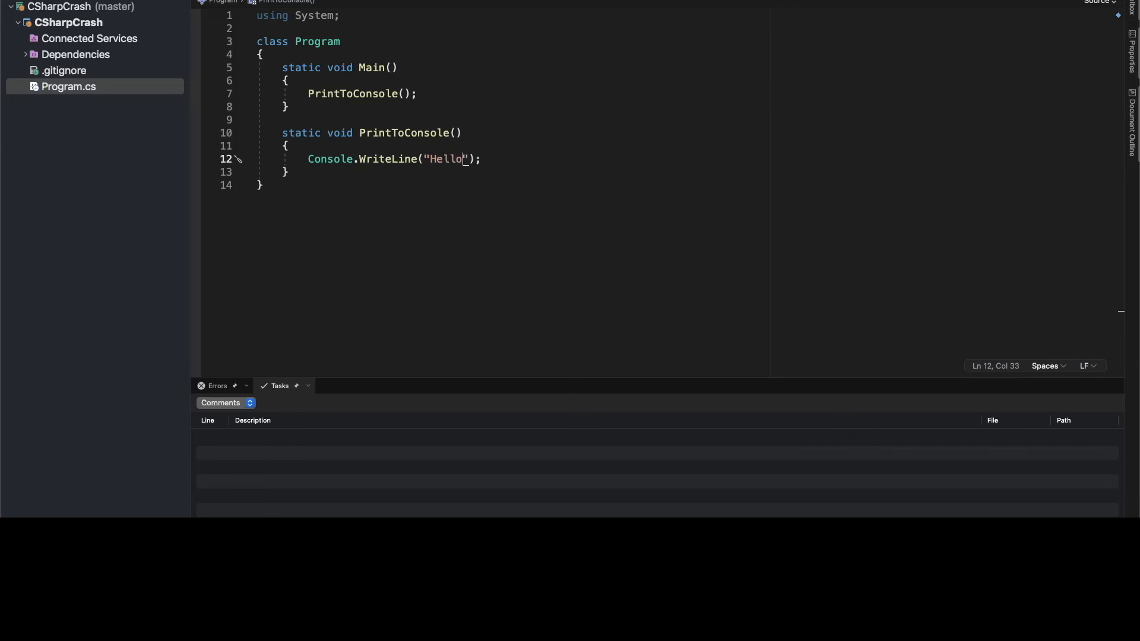
text(, World)
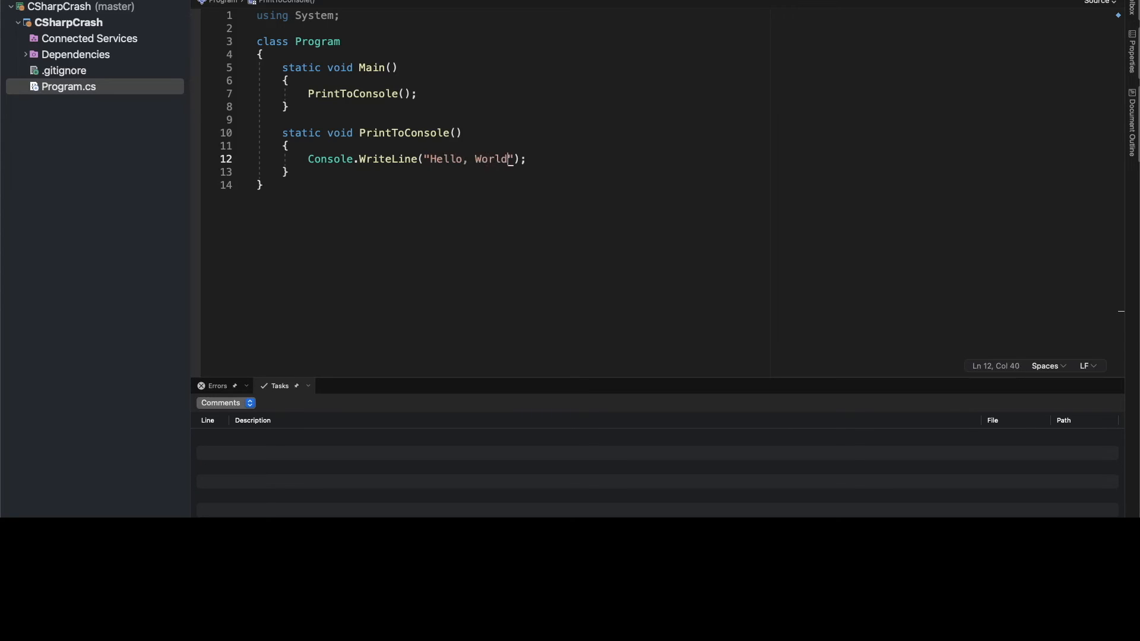
text(!)
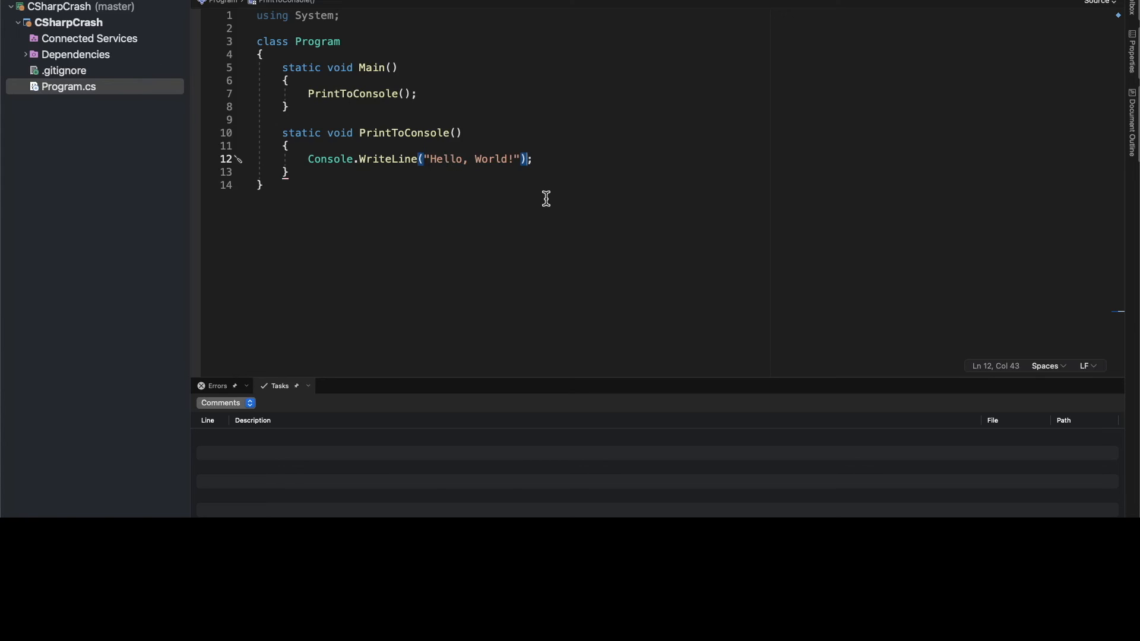
mouse_move(505, 184)
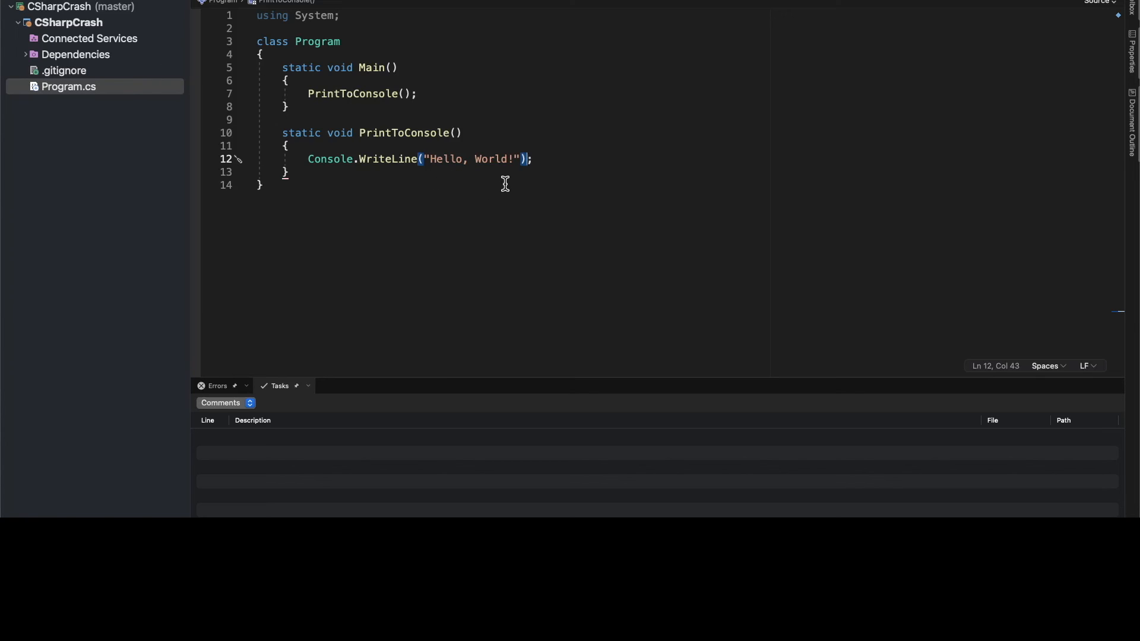
- Build and run the program so the Terminal pad prints Hello, World!
click(538, 159)
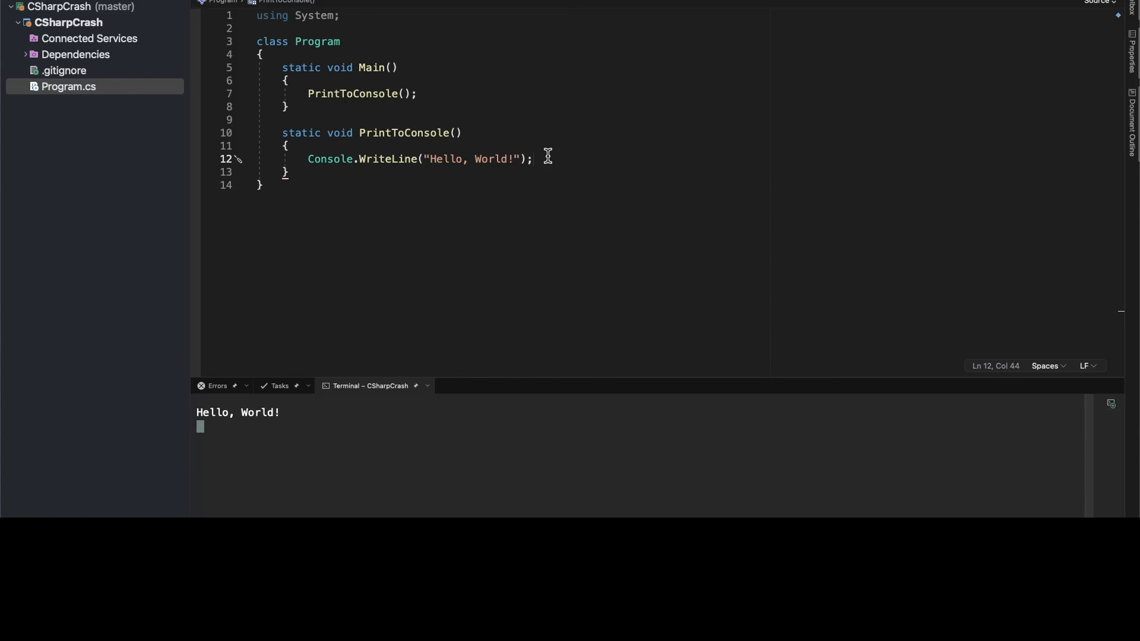
mouse_move(242, 425)
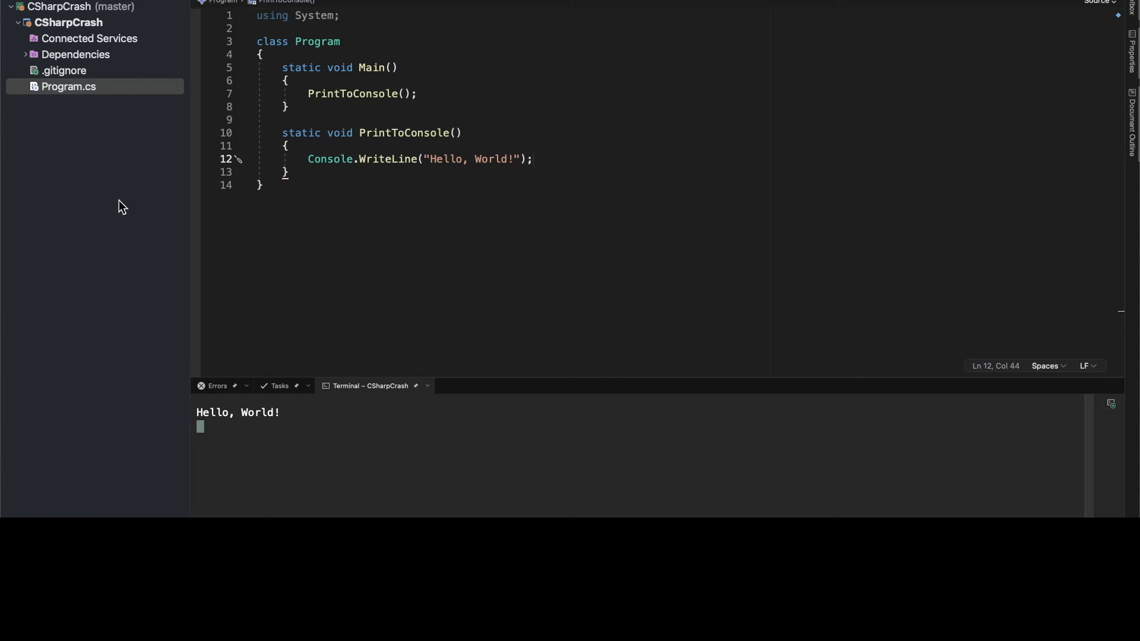
mouse_move(414, 205)
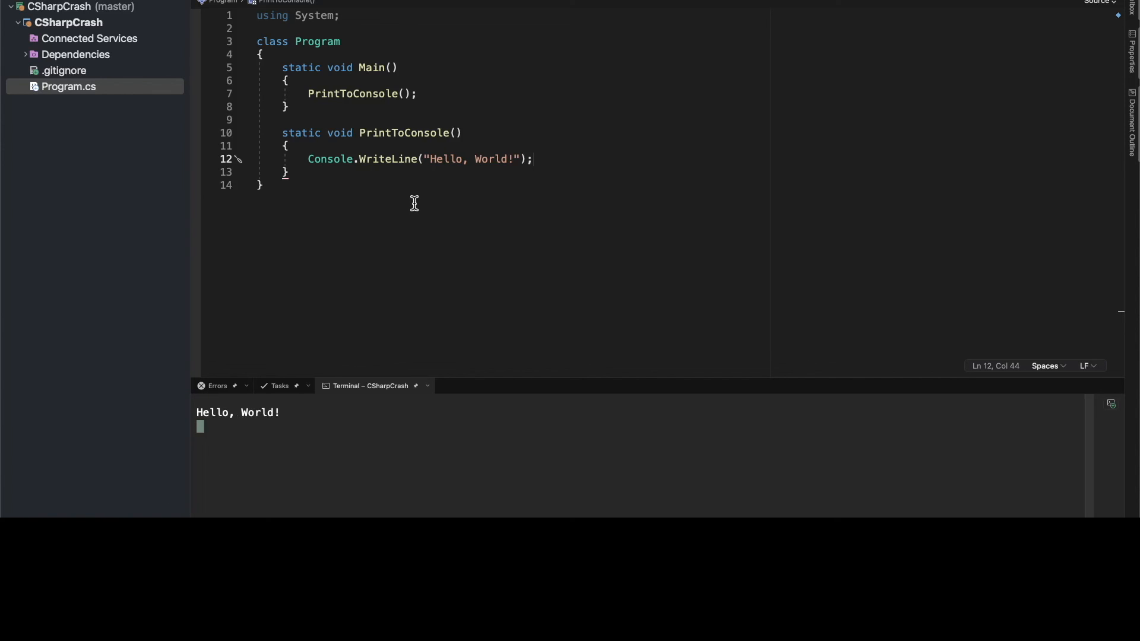